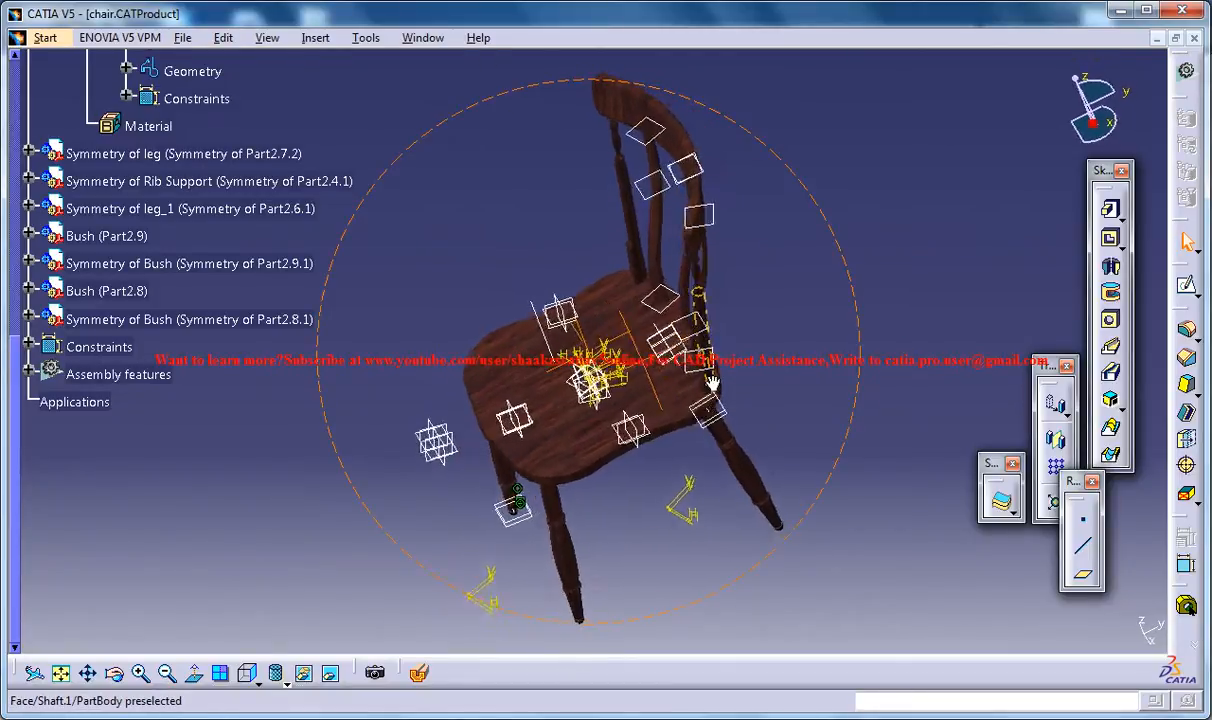
Switch to the Chair Study.CATProduct window from the Window menu.
{"action": "left_click", "coordinate": [422, 37]}
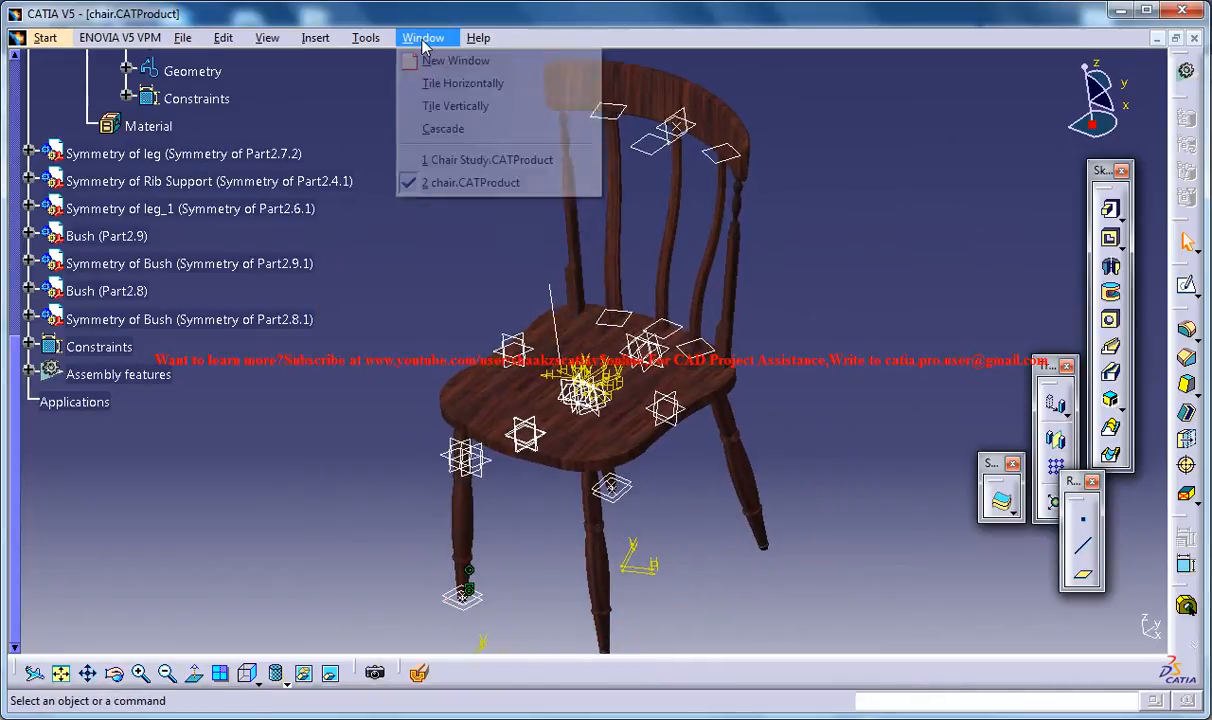
{"action": "left_click", "coordinate": [490, 159]}
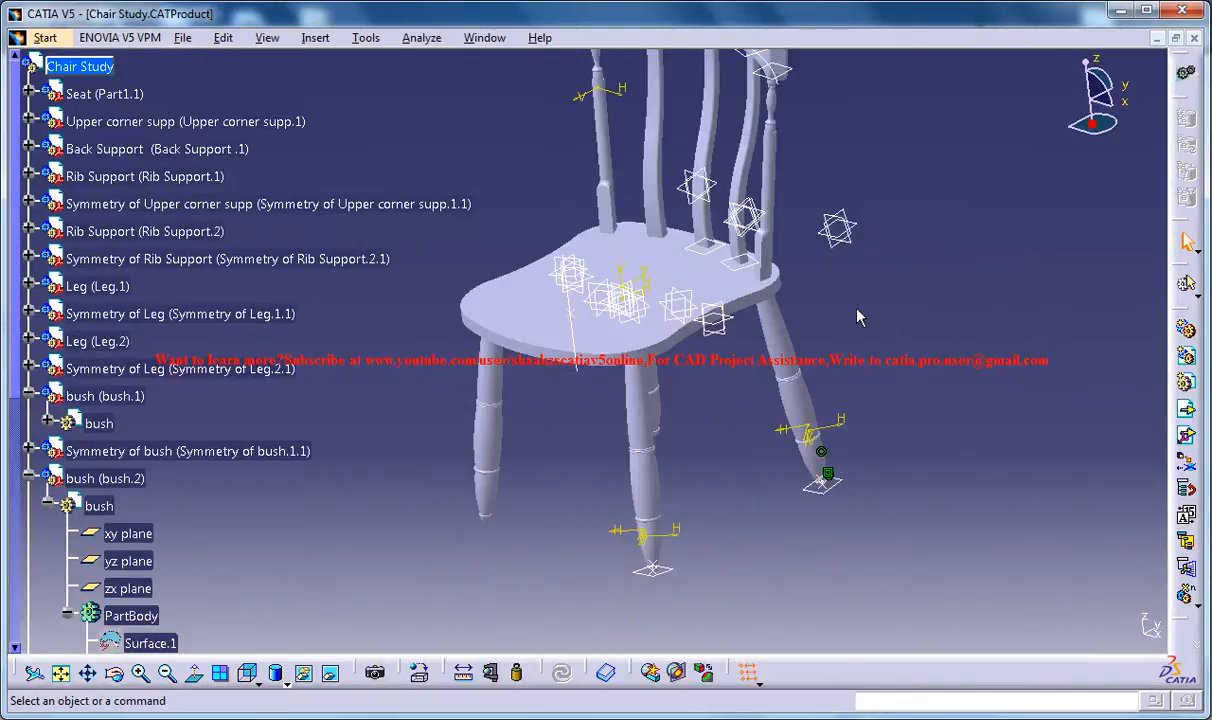
Rotate the chair and confirm Apply Material and Render toolbars are ticked.
{"action": "left_click_drag", "start_coordinate": [855, 317], "coordinate": [783, 318]}
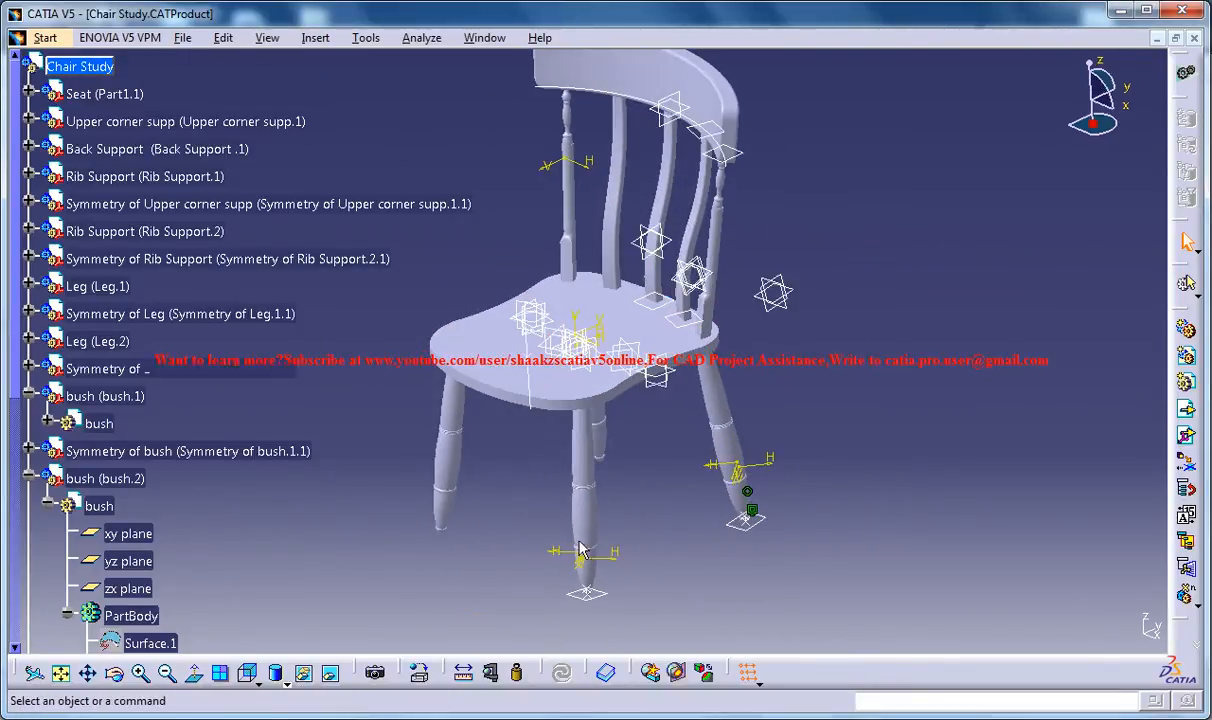
{"action": "mouse_move", "coordinate": [414, 669]}
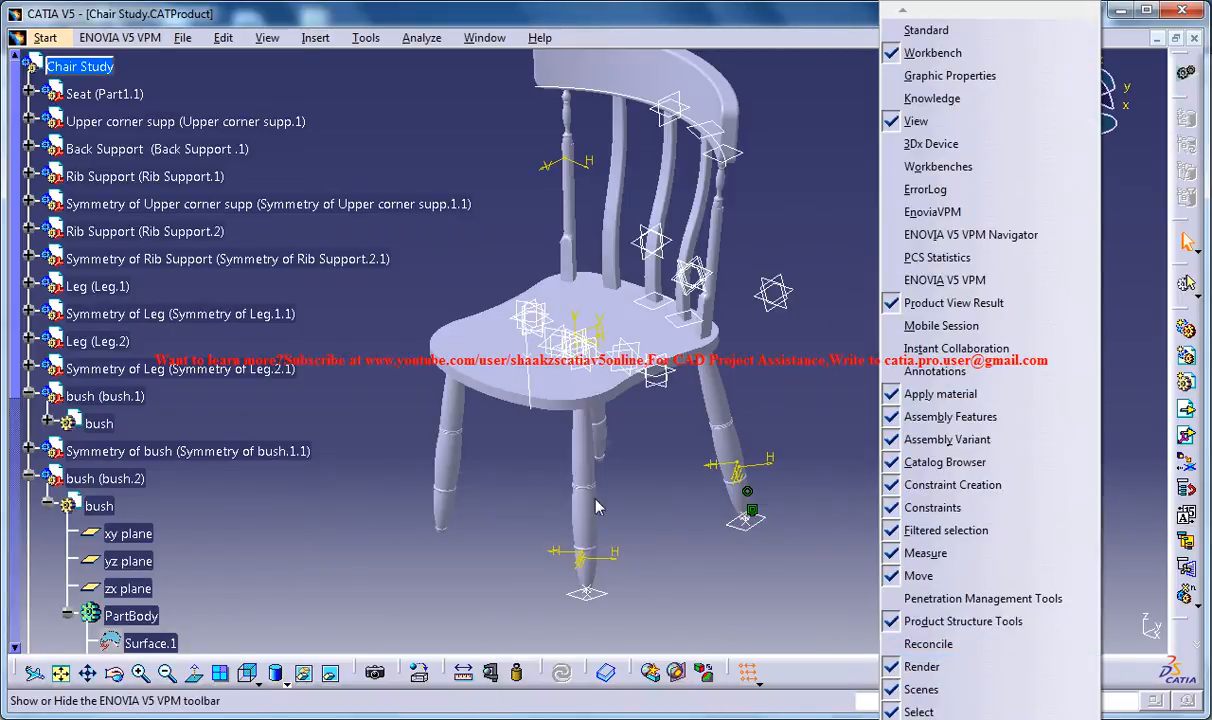
{"action": "mouse_move", "coordinate": [928, 643]}
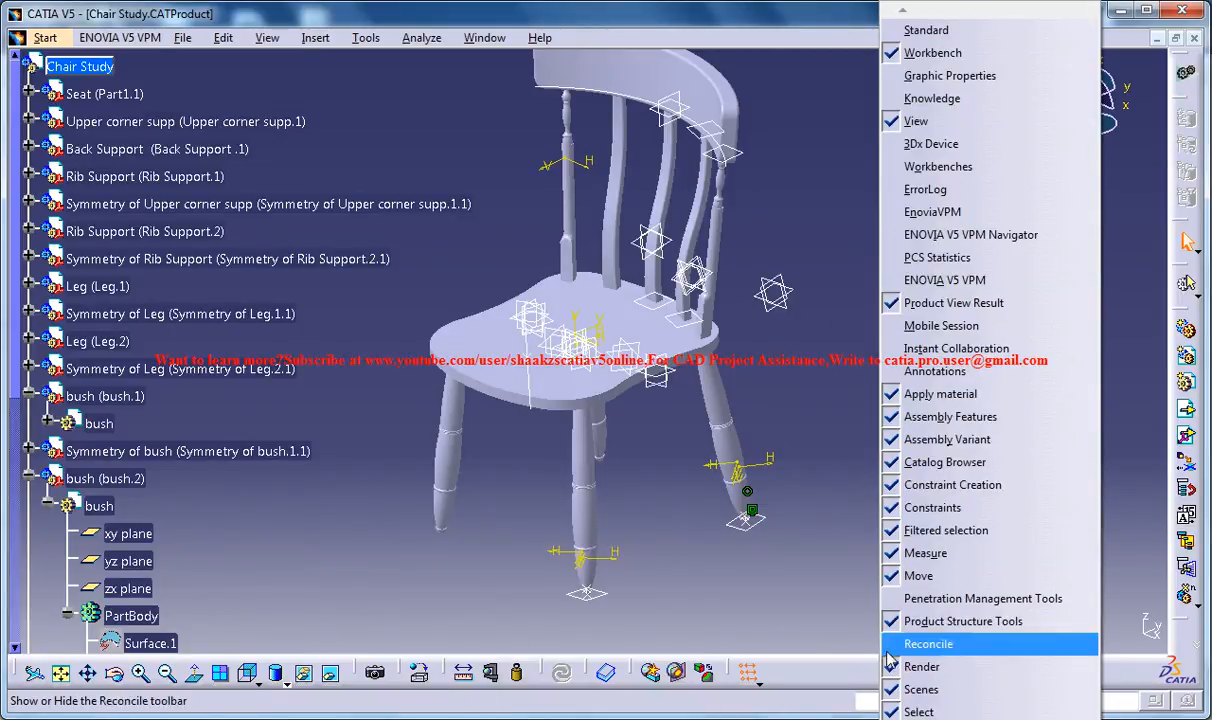
{"action": "left_click", "coordinate": [928, 643]}
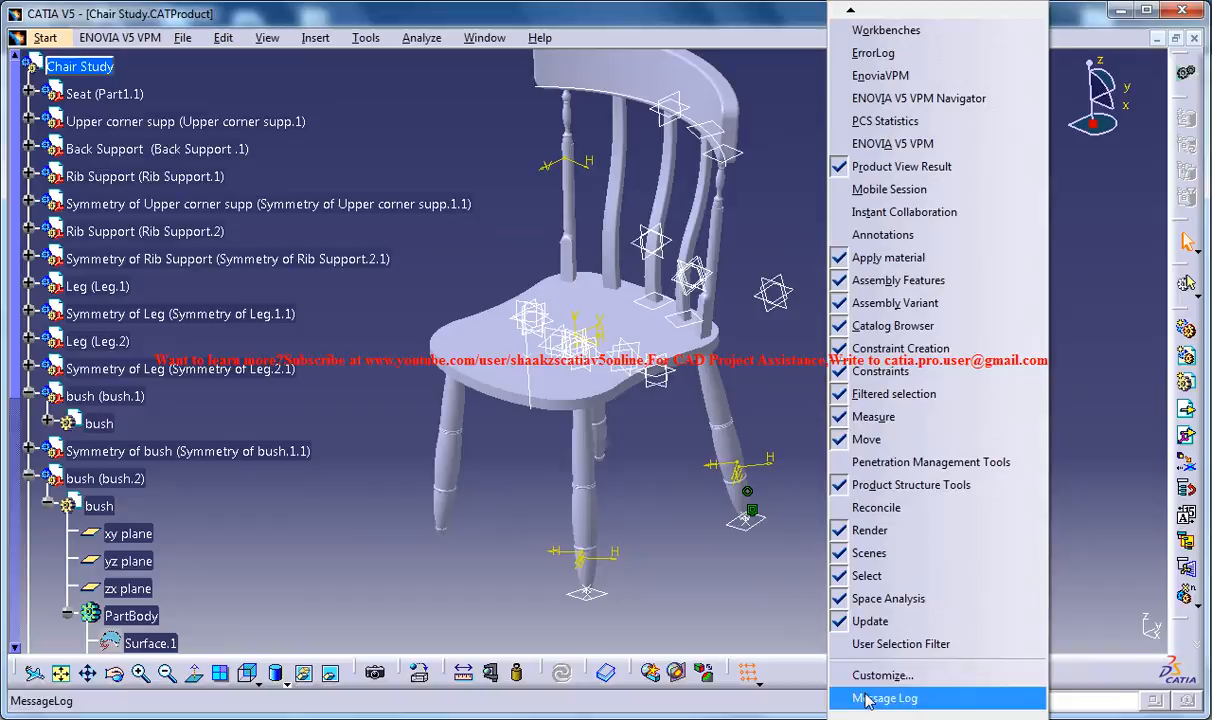
{"action": "mouse_move", "coordinate": [898, 530]}
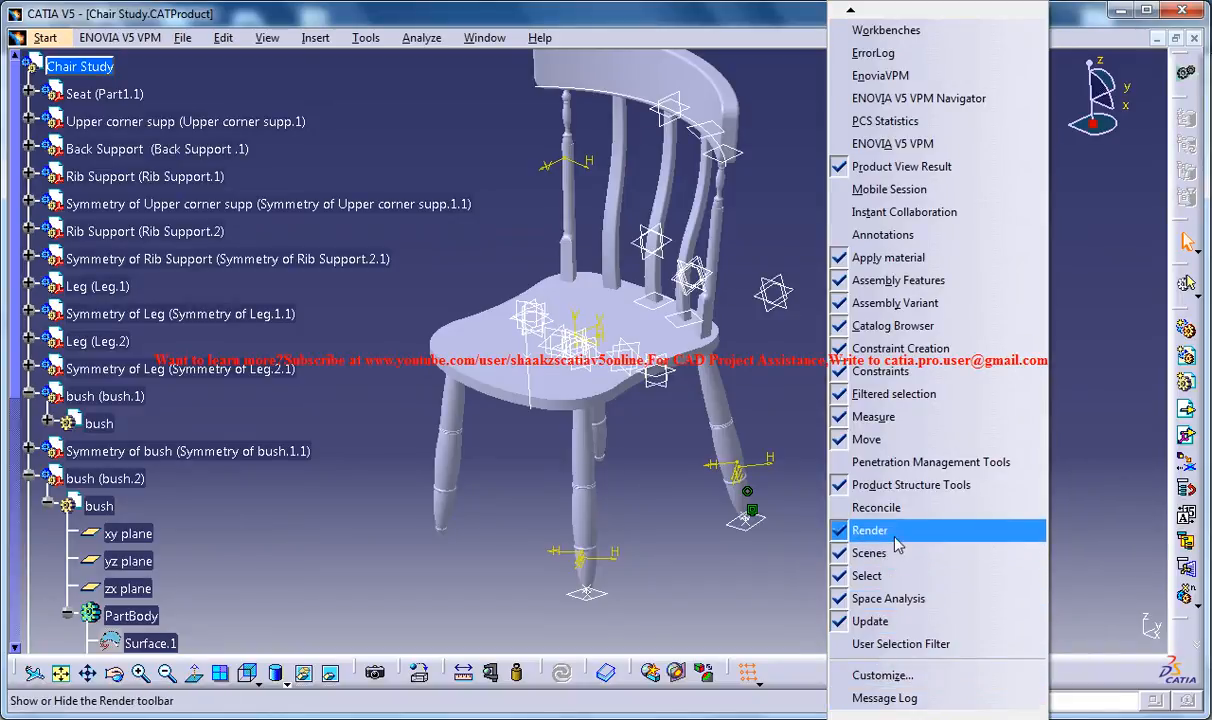
{"action": "mouse_move", "coordinate": [902, 537]}
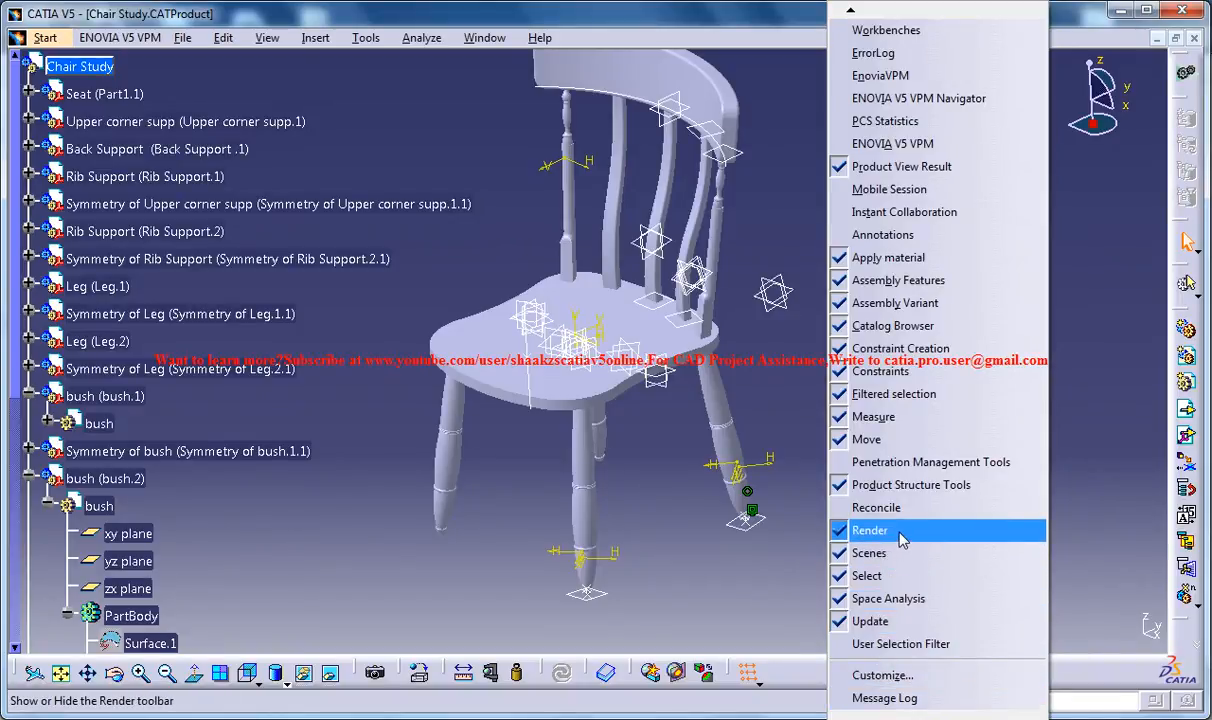
{"action": "mouse_move", "coordinate": [905, 371]}
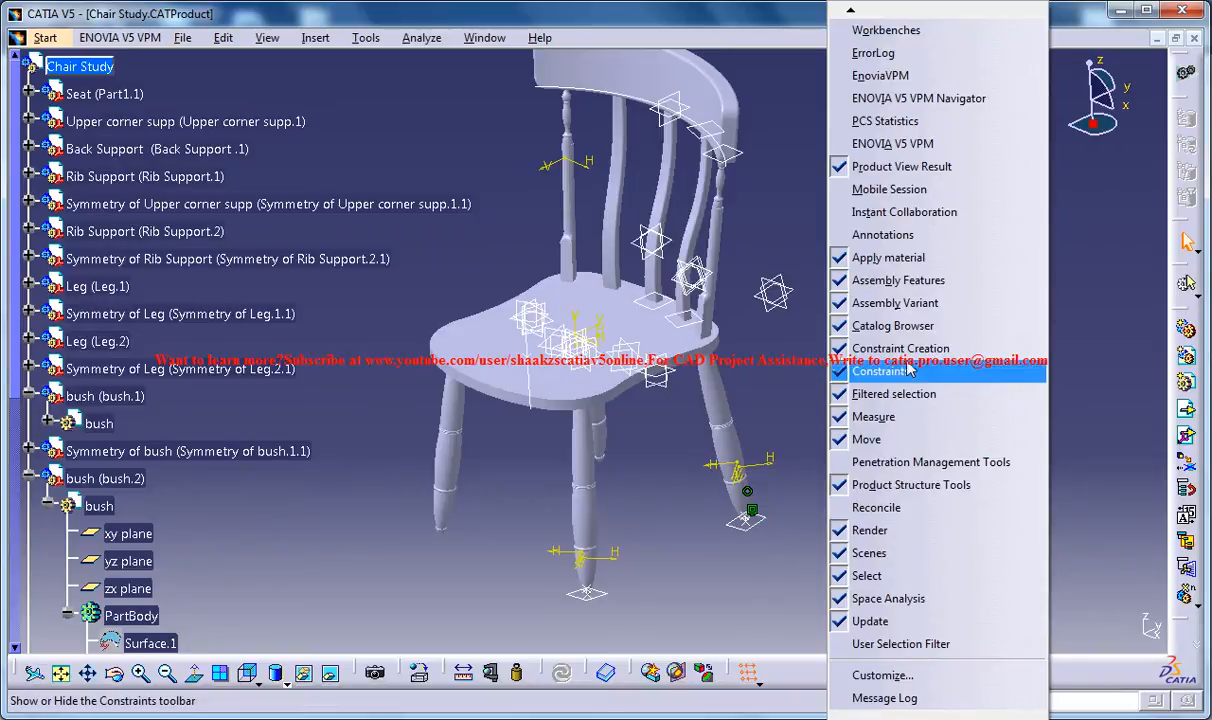
{"action": "mouse_move", "coordinate": [889, 257]}
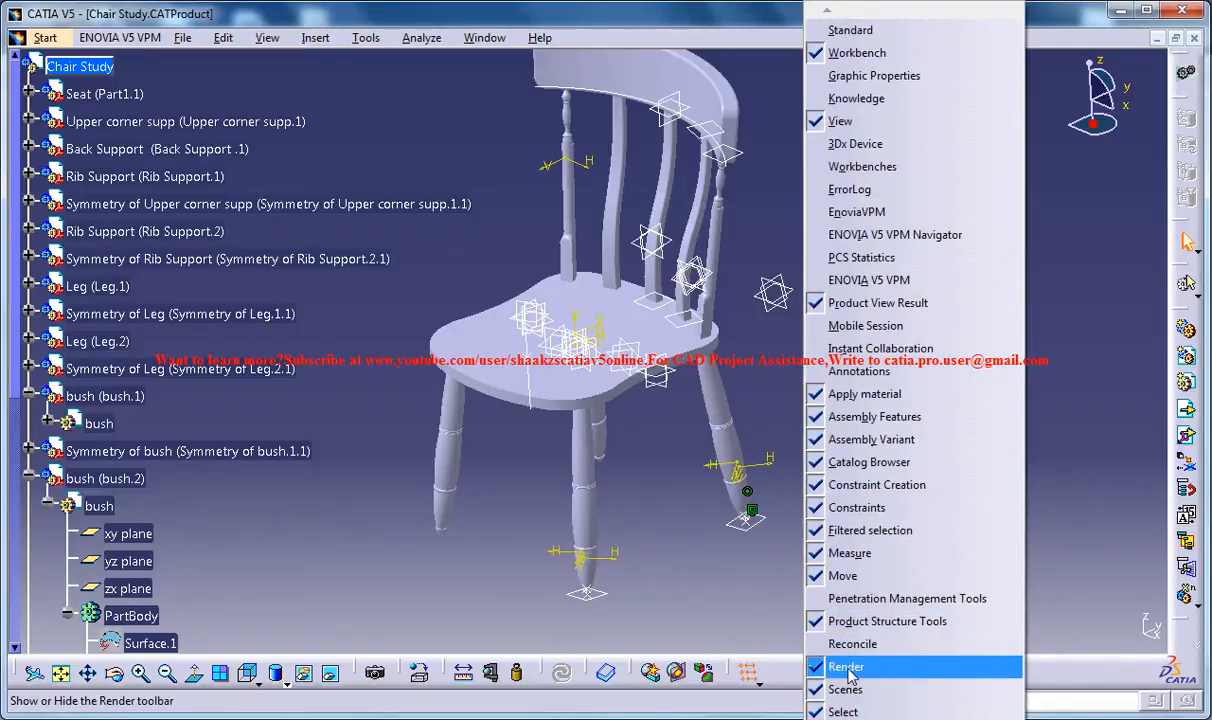
{"action": "left_click", "coordinate": [848, 666]}
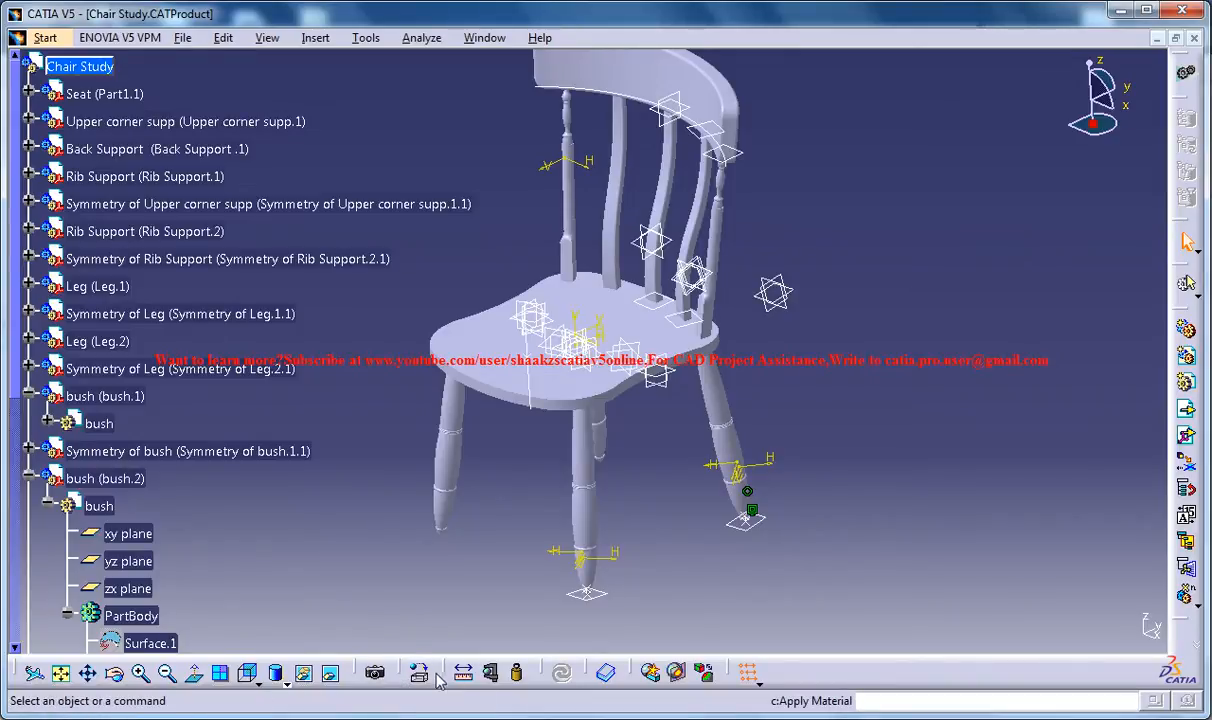
Open the material library on its metal catalog, then close it.
{"action": "left_click", "coordinate": [419, 672]}
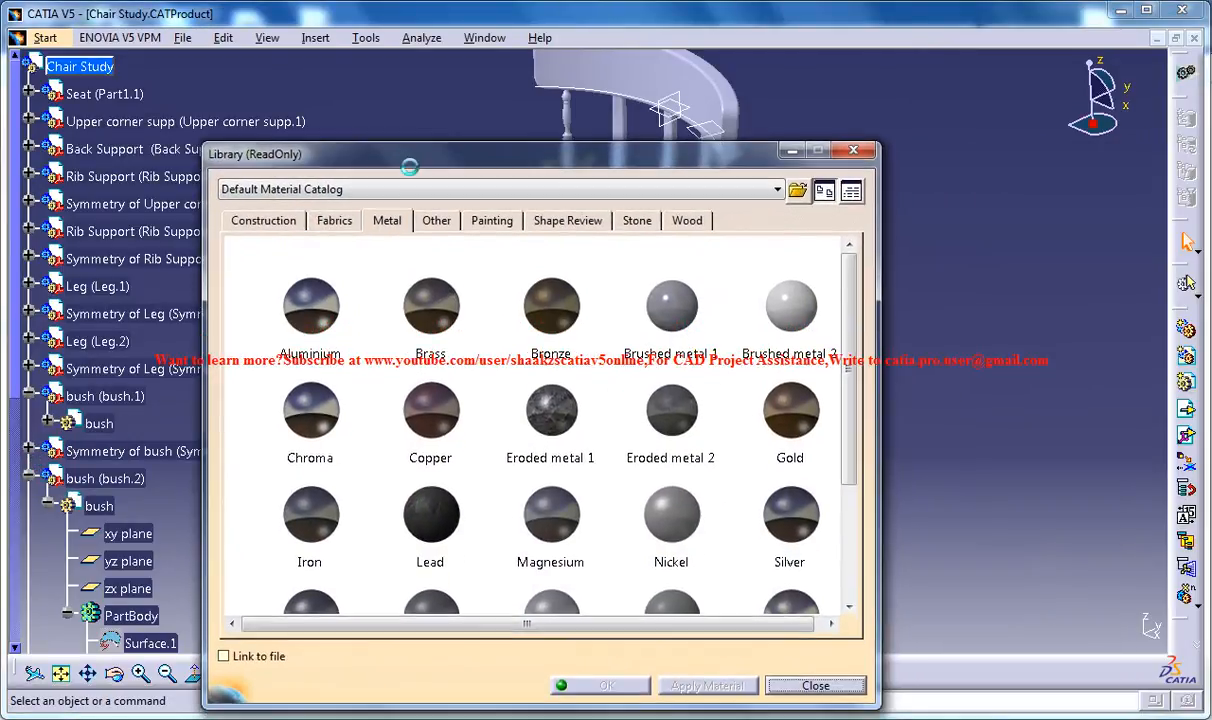
{"action": "left_click", "coordinate": [817, 685]}
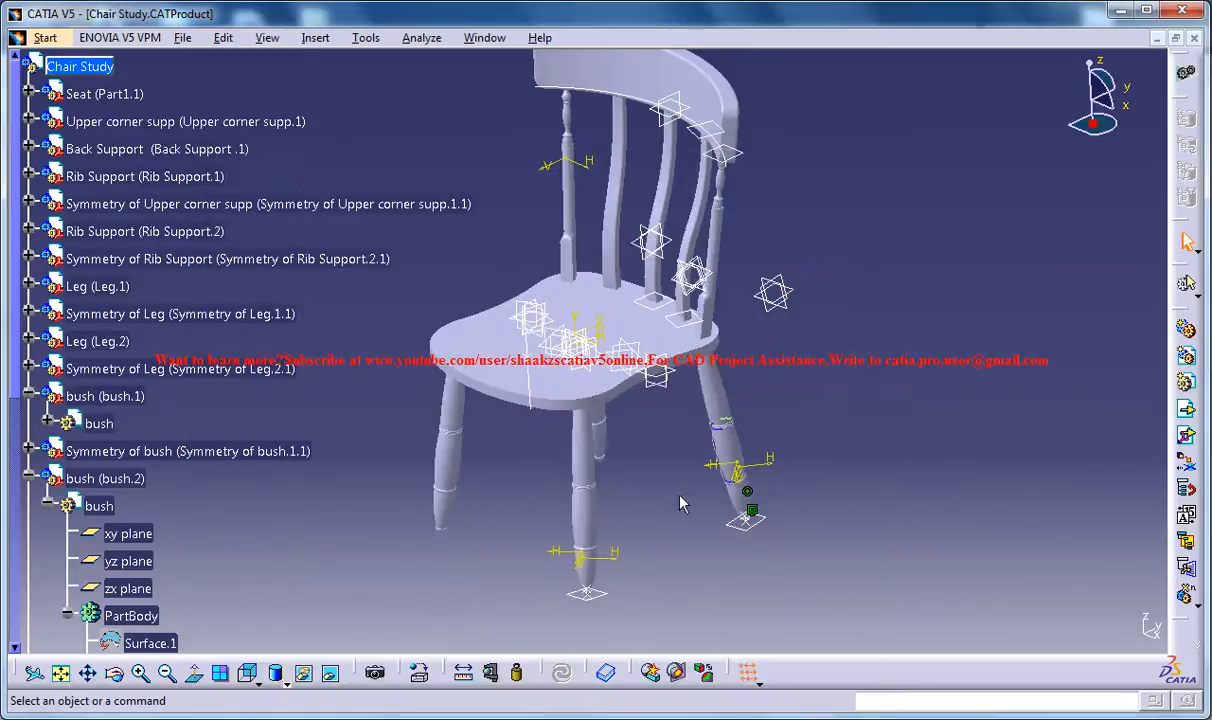
{"action": "mouse_move", "coordinate": [277, 674]}
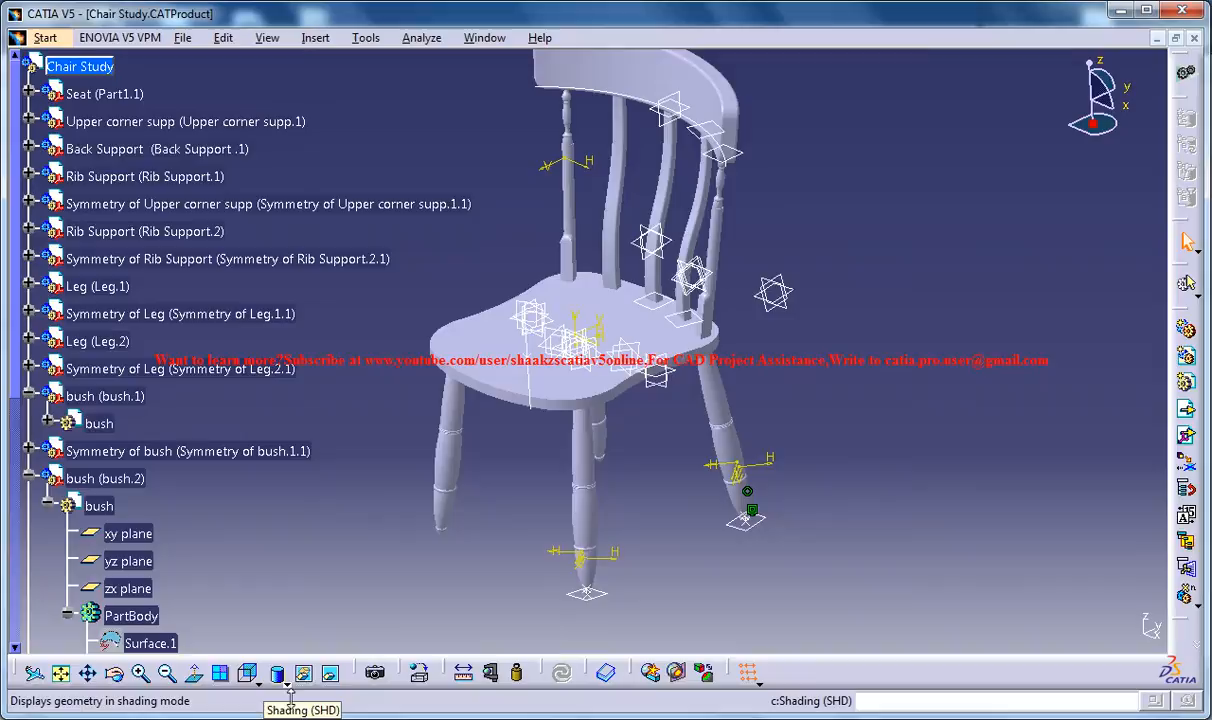
{"action": "mouse_move", "coordinate": [420, 684]}
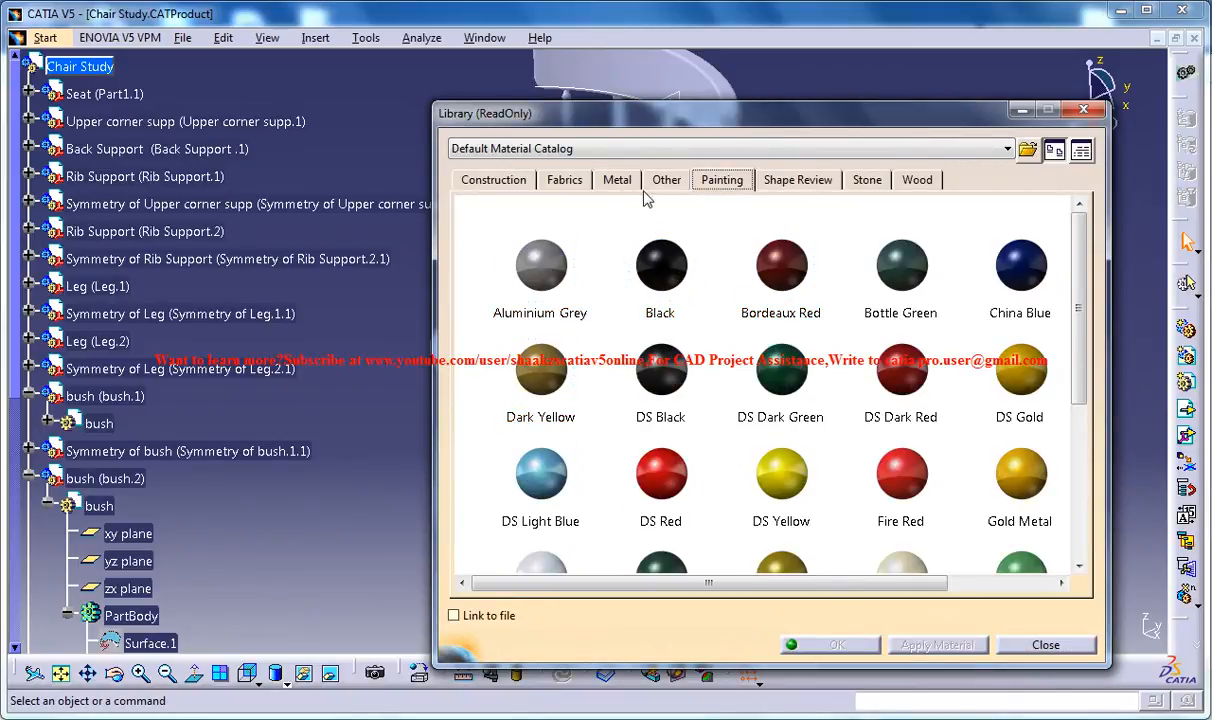
Browse the Wood catalog to locate Scandinavian Fir for the Seat.
{"action": "left_click", "coordinate": [867, 179]}
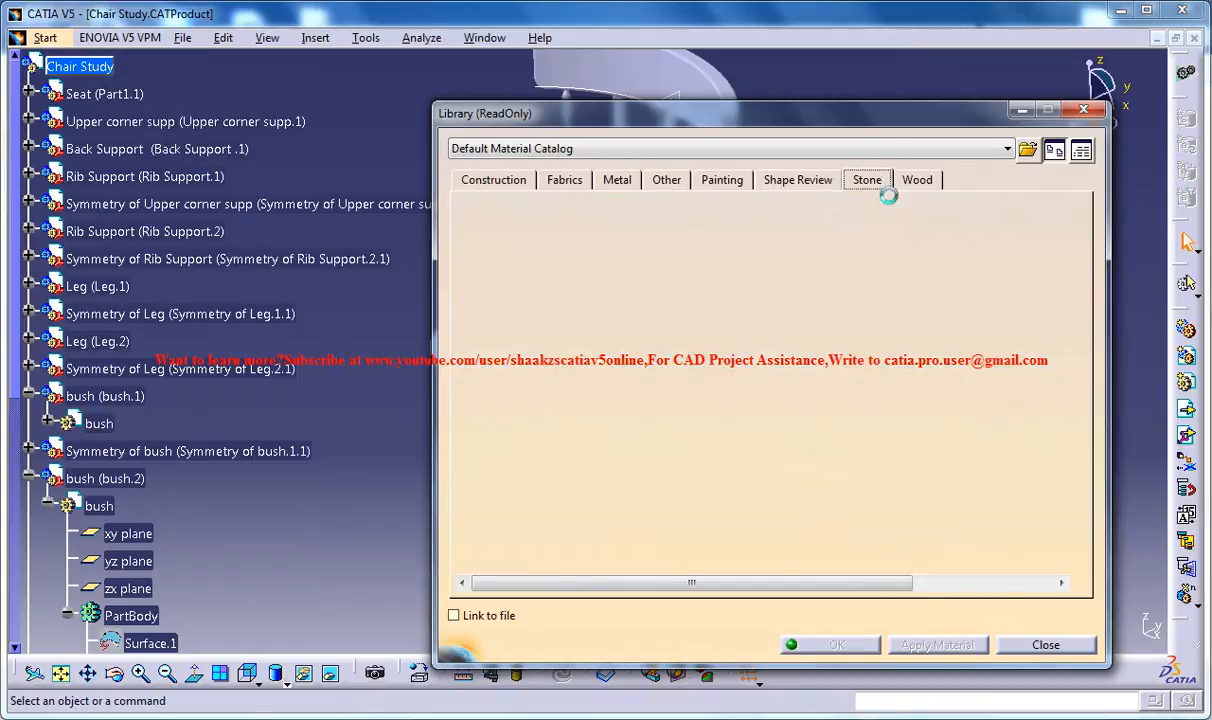
{"action": "left_click", "coordinate": [917, 180]}
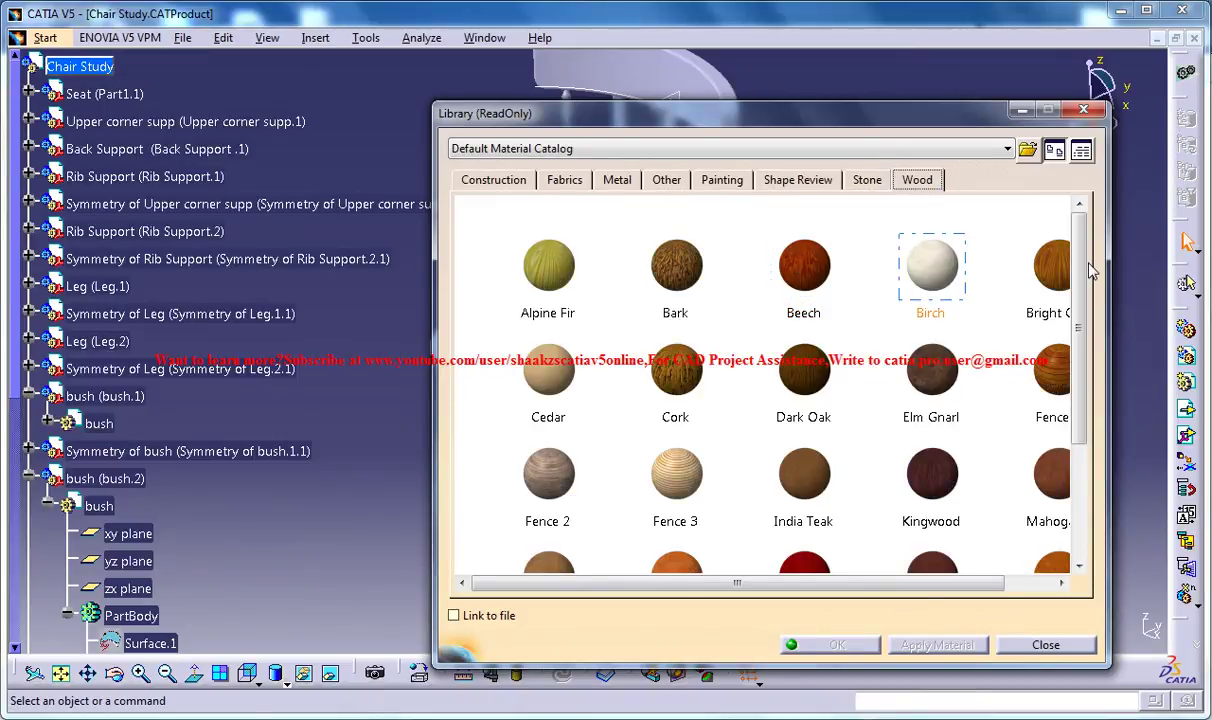
{"action": "scroll", "scroll_direction": "down", "scroll_amount": 3}
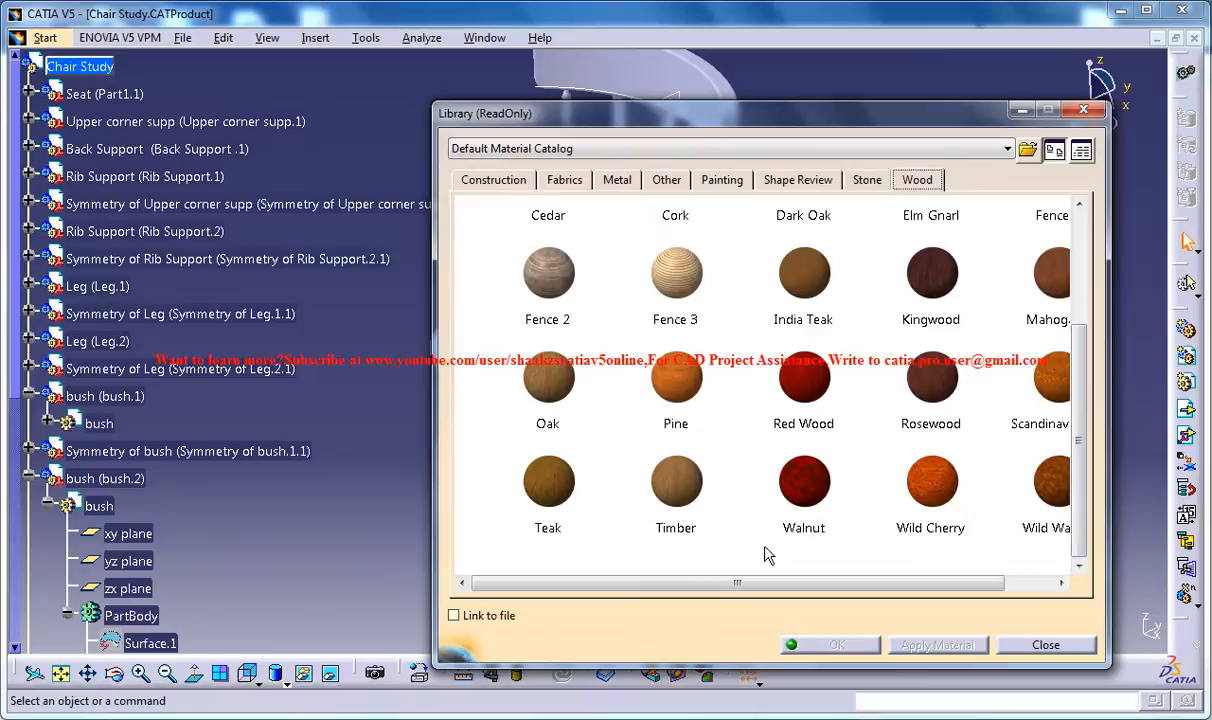
{"action": "scroll", "scroll_direction": "right", "scroll_amount": 3}
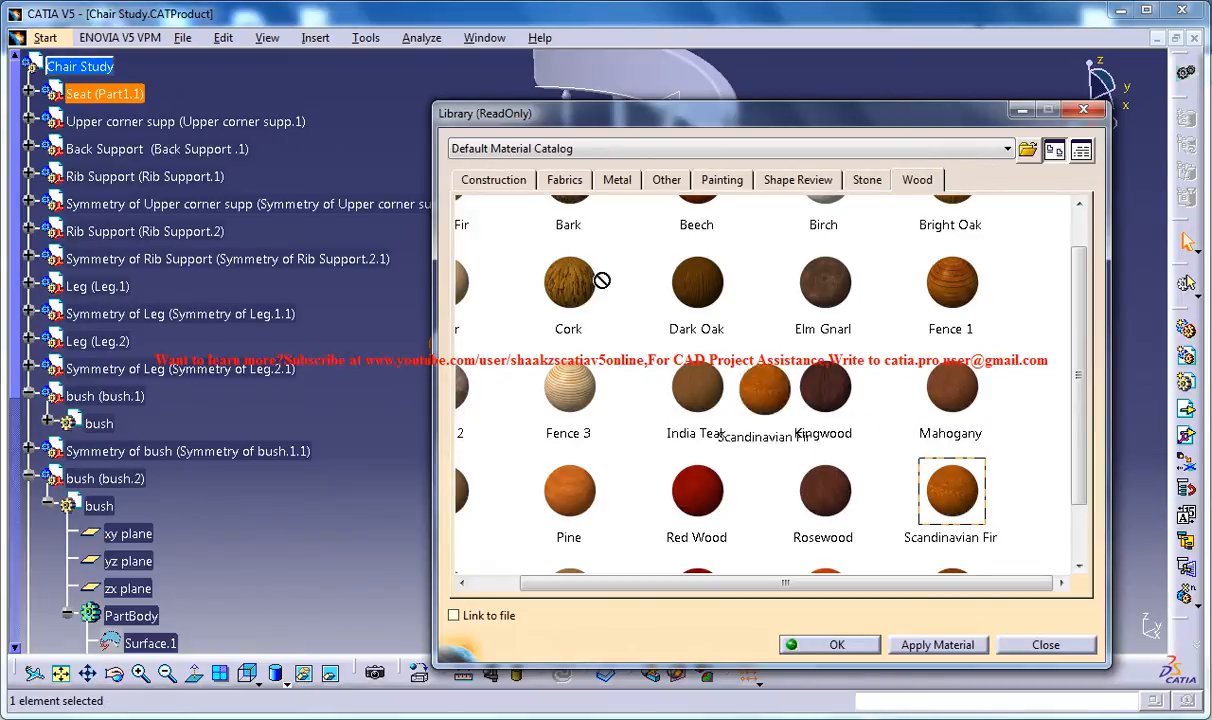
Apply Scandinavian Fir to the Seat and Back Support parts.
{"action": "left_click", "coordinate": [184, 121]}
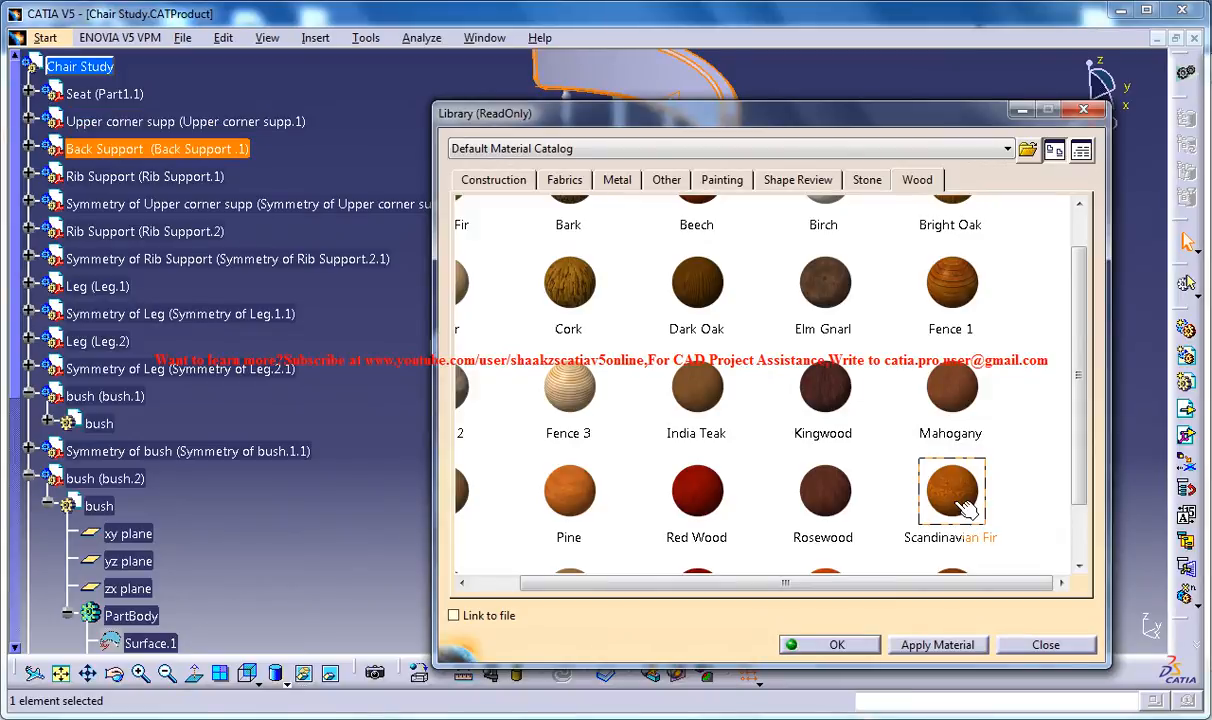
{"action": "left_click", "coordinate": [227, 259]}
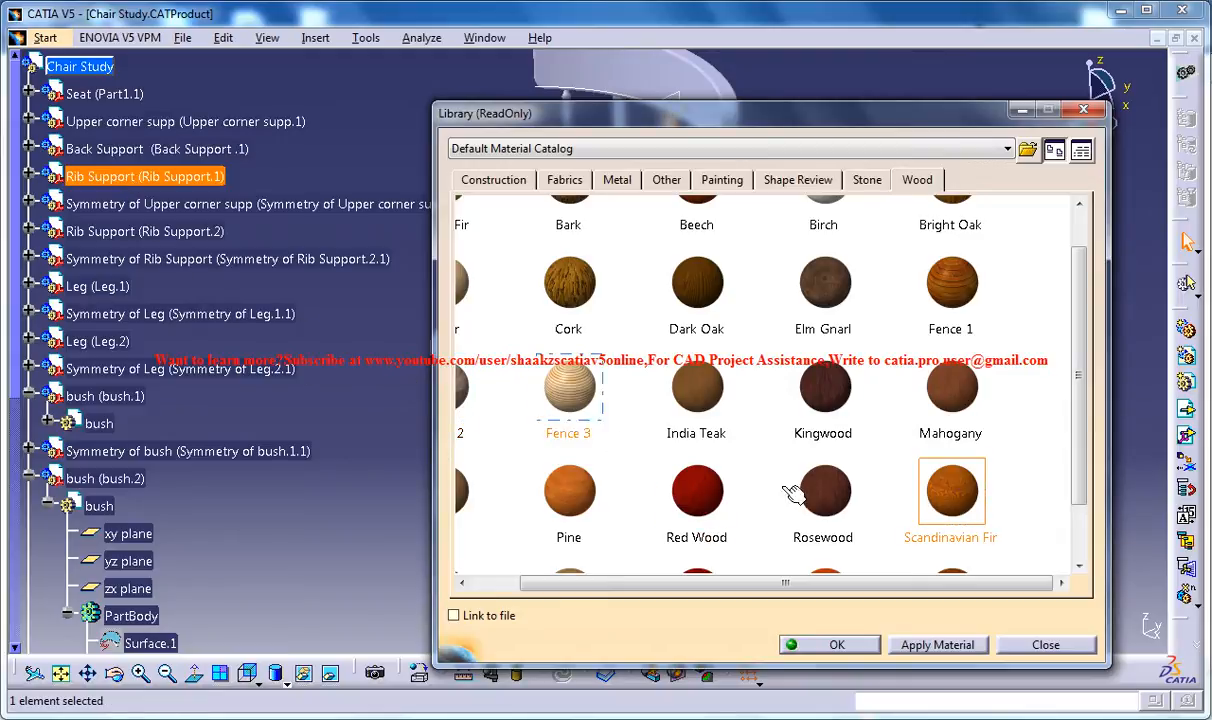
{"action": "mouse_move", "coordinate": [97, 287]}
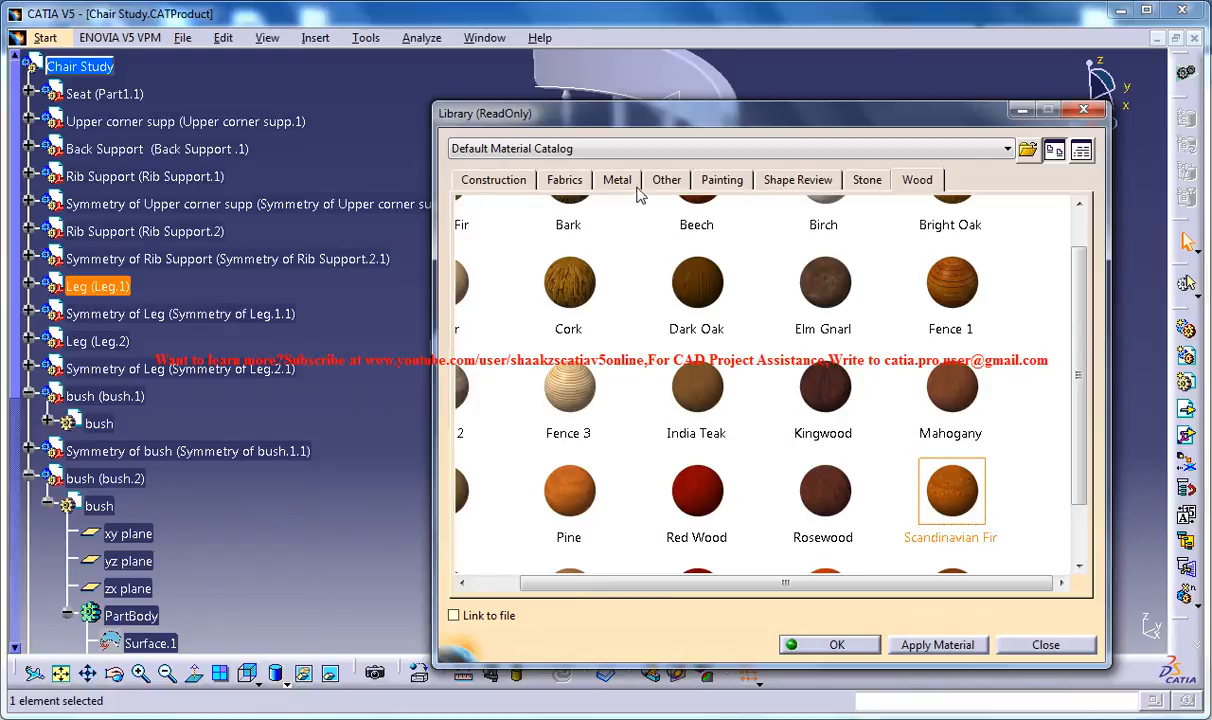
Apply Rubber from the Other materials to bush.1.
{"action": "left_click", "coordinate": [666, 180]}
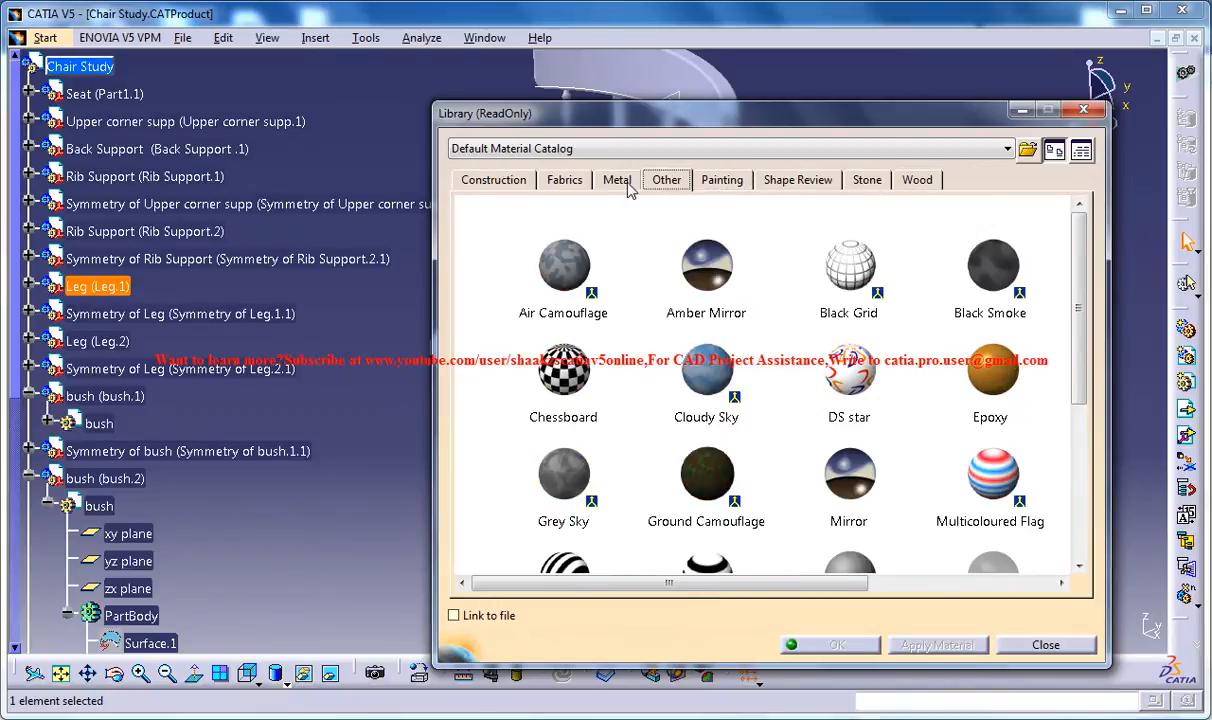
{"action": "mouse_move", "coordinate": [661, 209]}
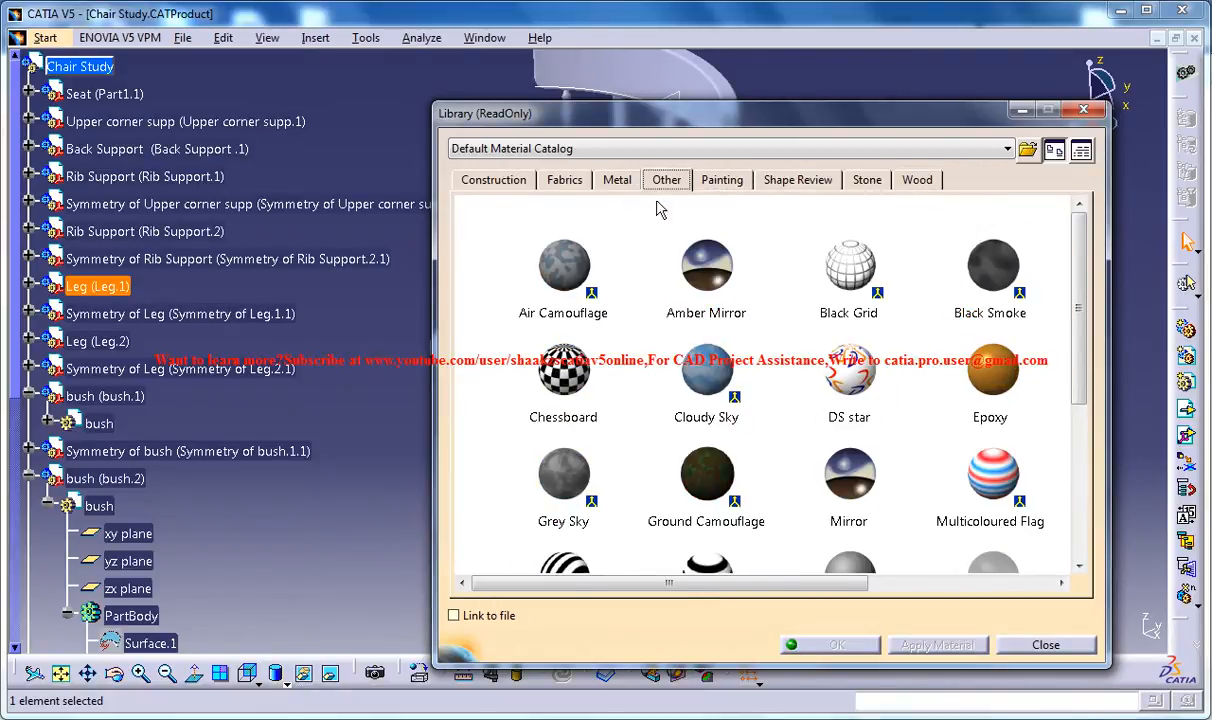
{"action": "scroll", "scroll_direction": "down", "scroll_amount": 3}
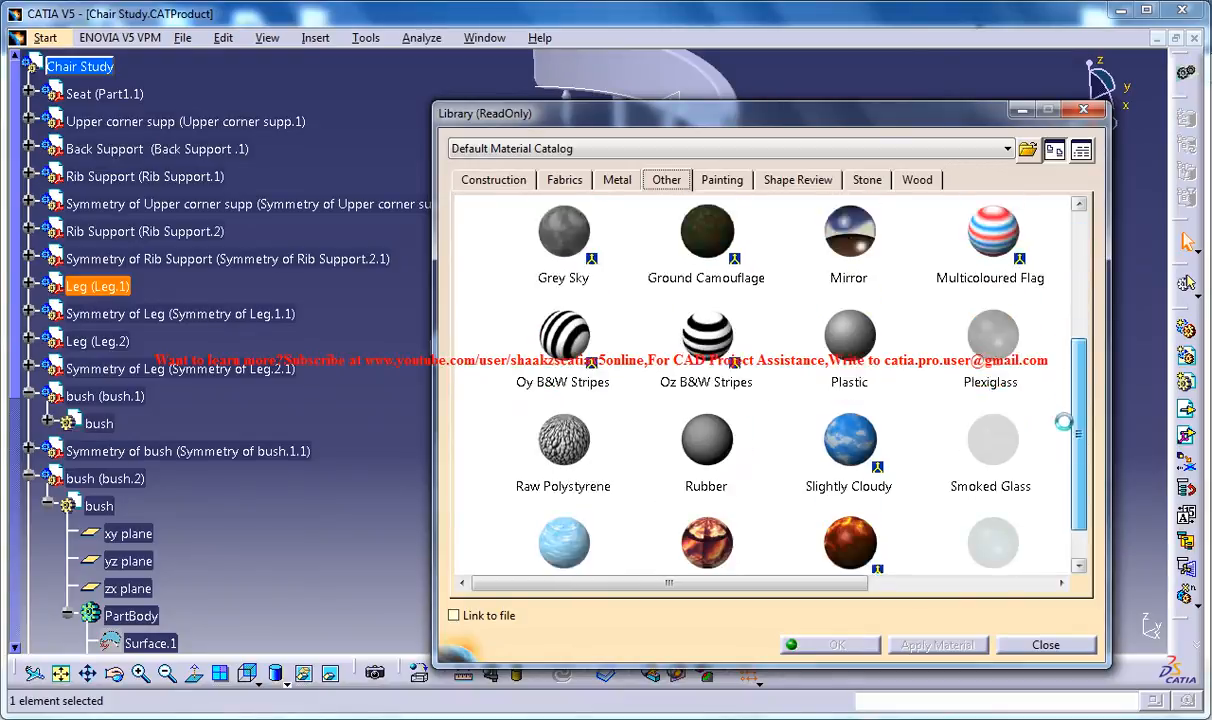
{"action": "scroll", "scroll_direction": "down", "scroll_amount": 3}
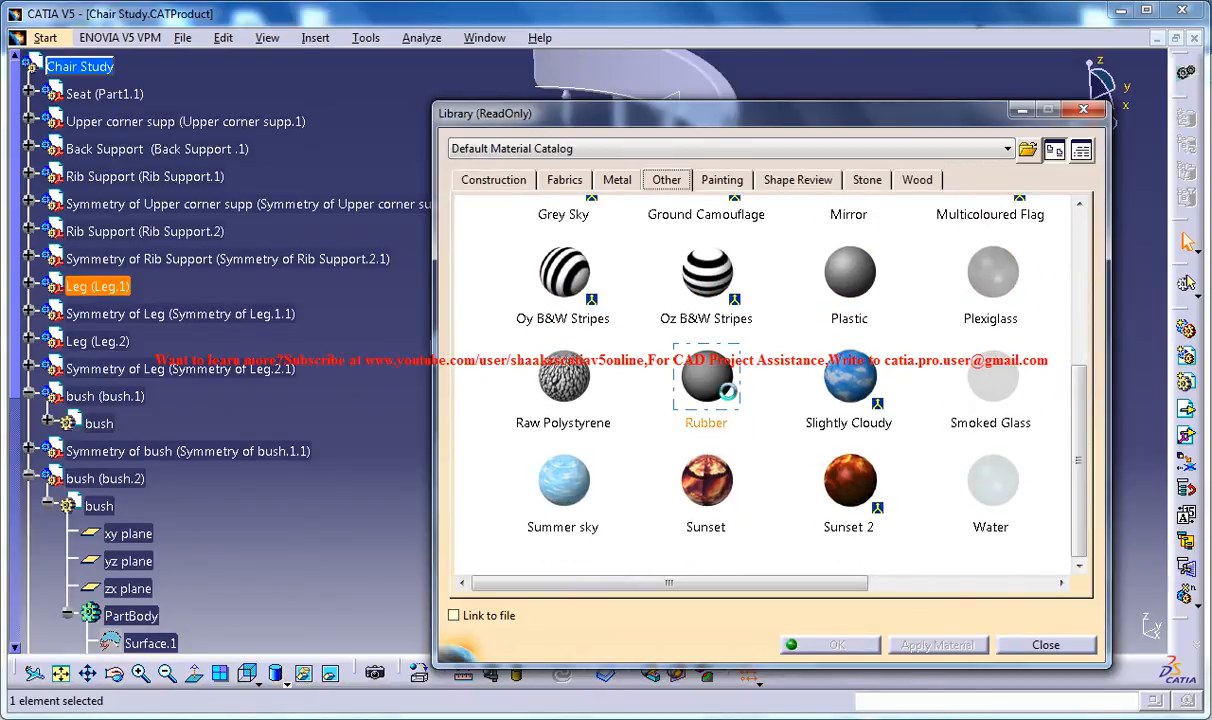
{"action": "left_click", "coordinate": [92, 396]}
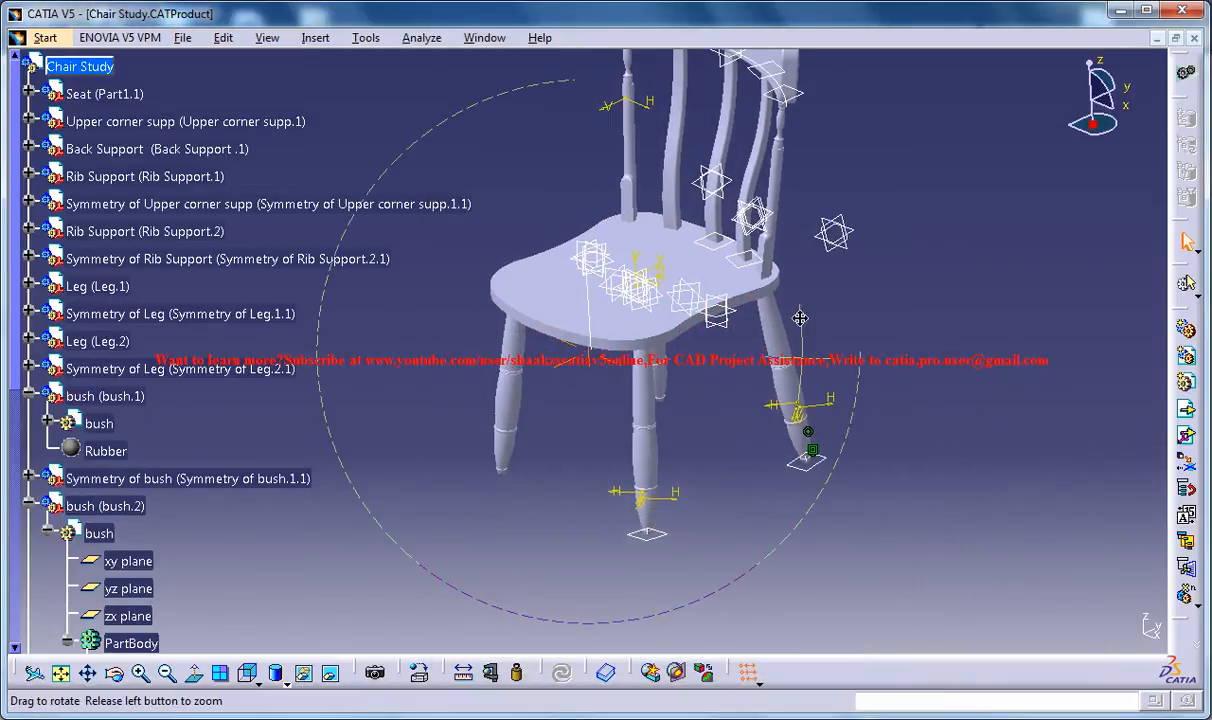
Orbit the chair and view it in Shading with Material mode.
{"action": "left_click_drag", "start_coordinate": [800, 318], "coordinate": [767, 448]}
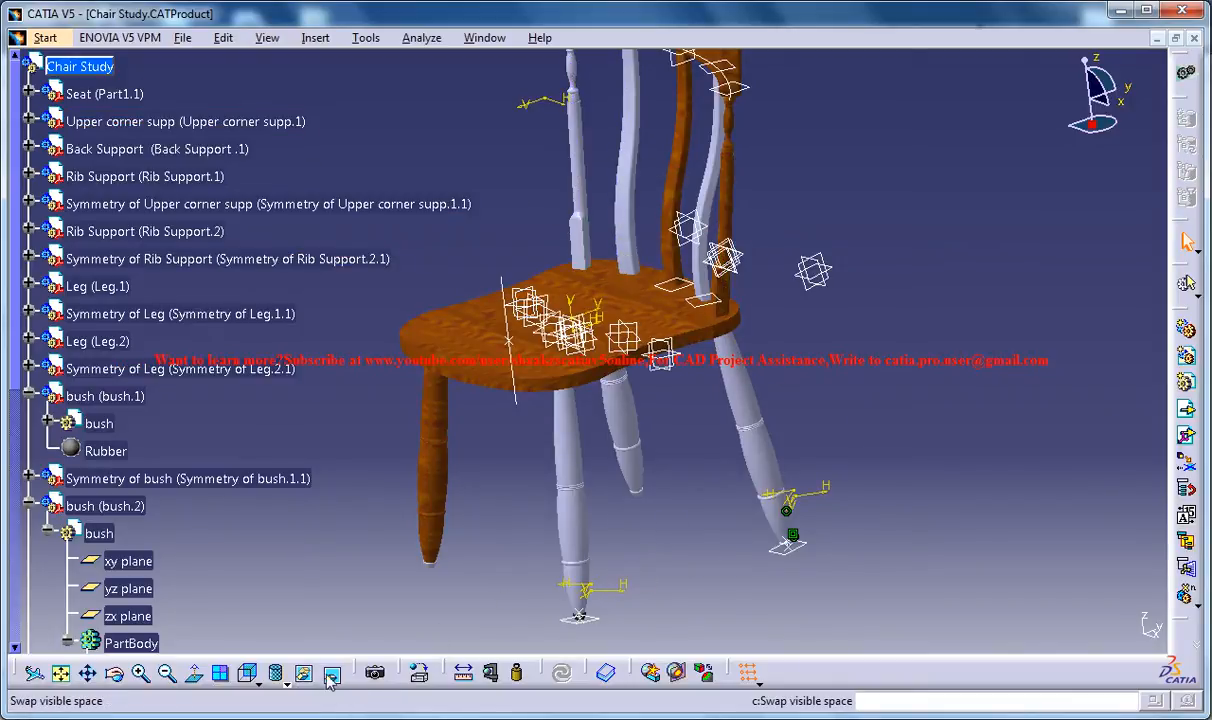
Reopen the material library to apply Scandinavian Fir to another leg.
{"action": "left_click", "coordinate": [327, 674]}
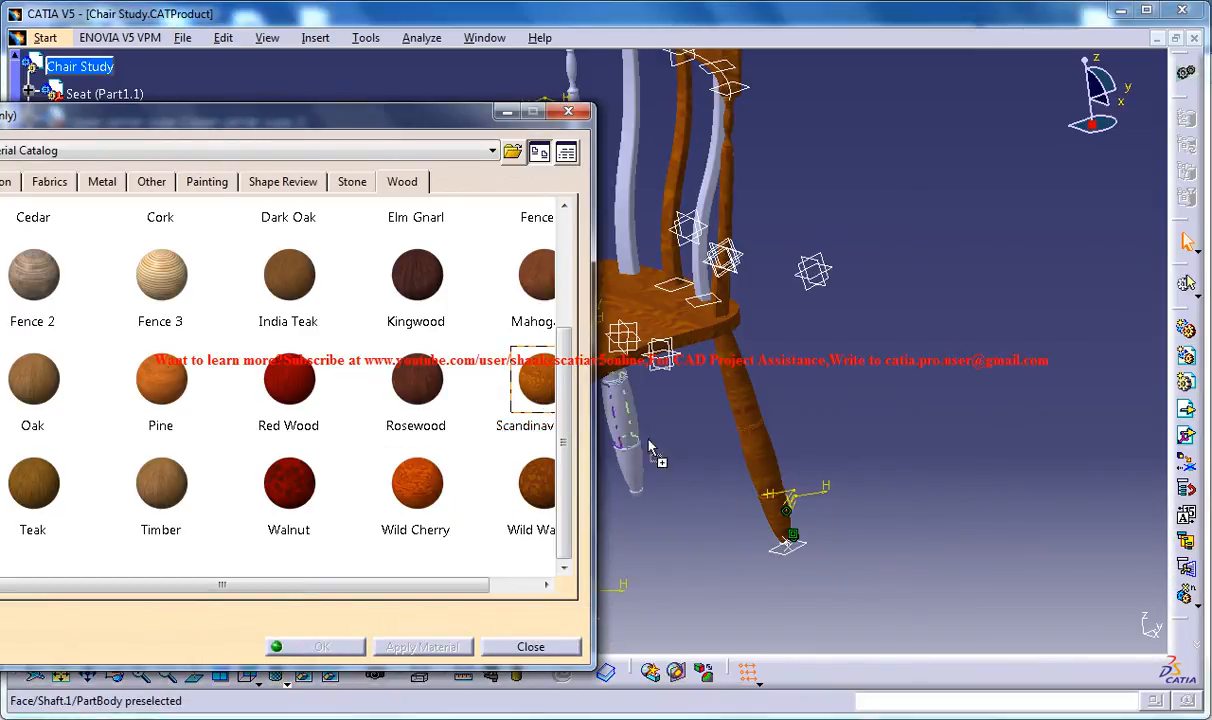
{"action": "left_click", "coordinate": [625, 440]}
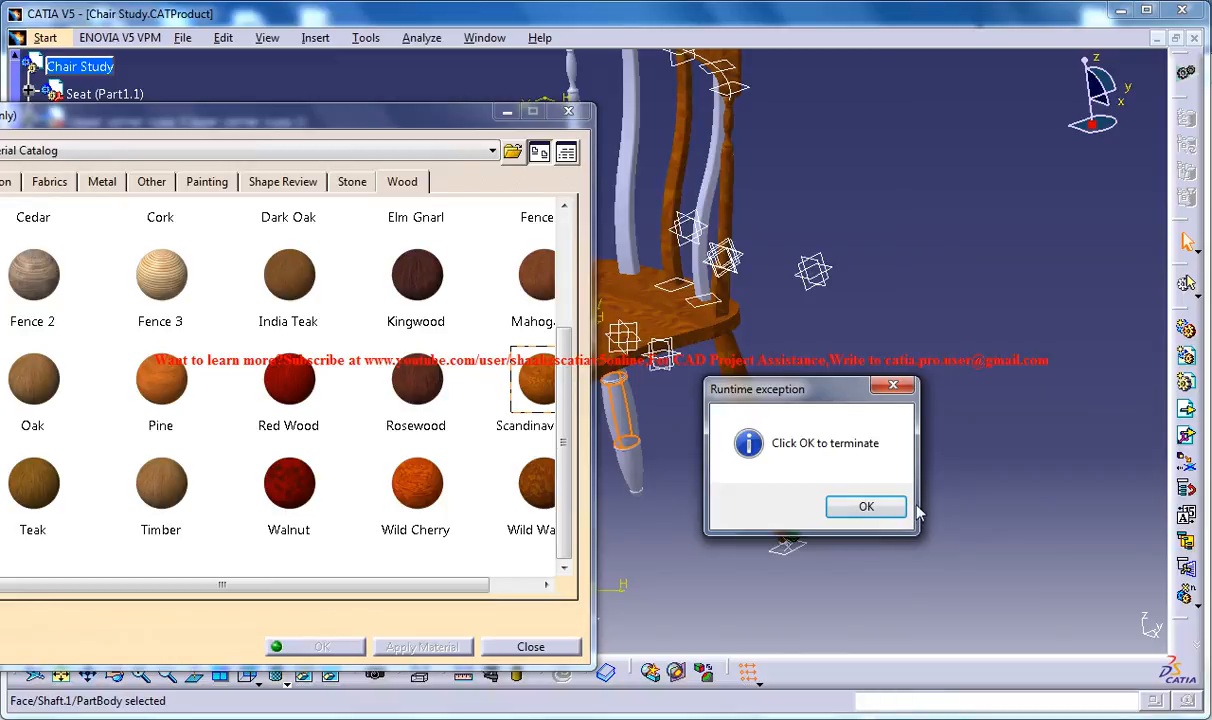
{"action": "mouse_move", "coordinate": [805, 487]}
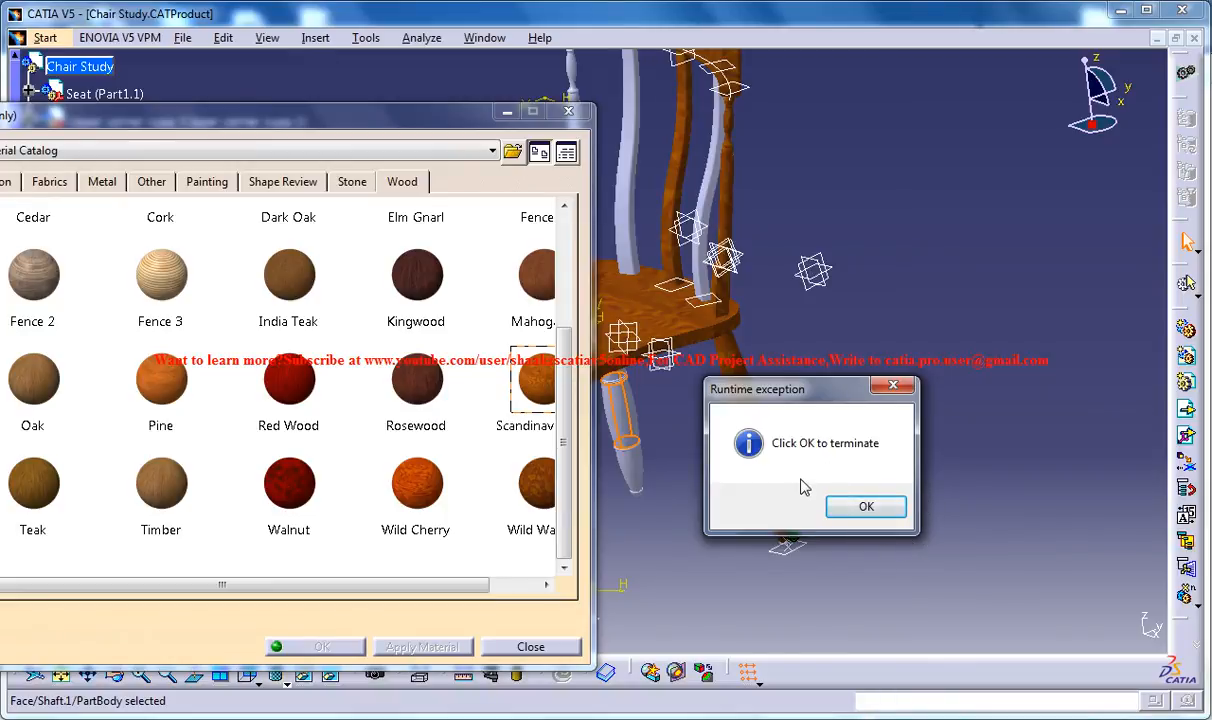
{"action": "mouse_move", "coordinate": [852, 491]}
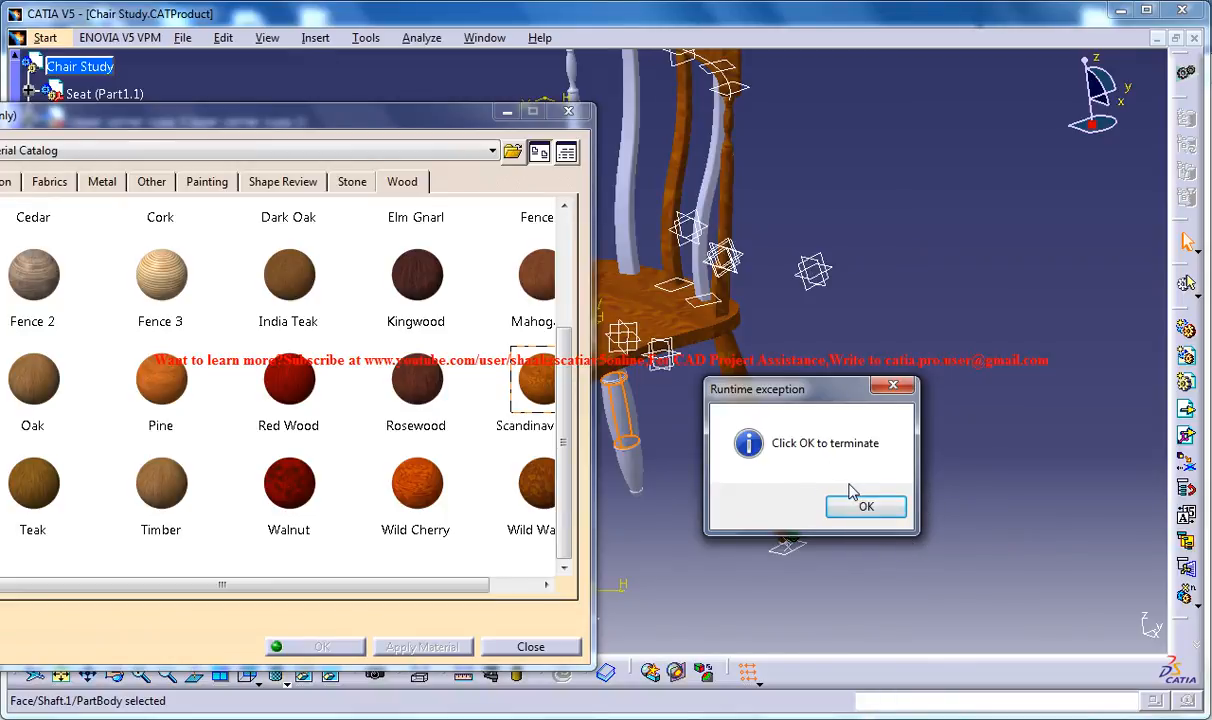
{"action": "mouse_move", "coordinate": [849, 486]}
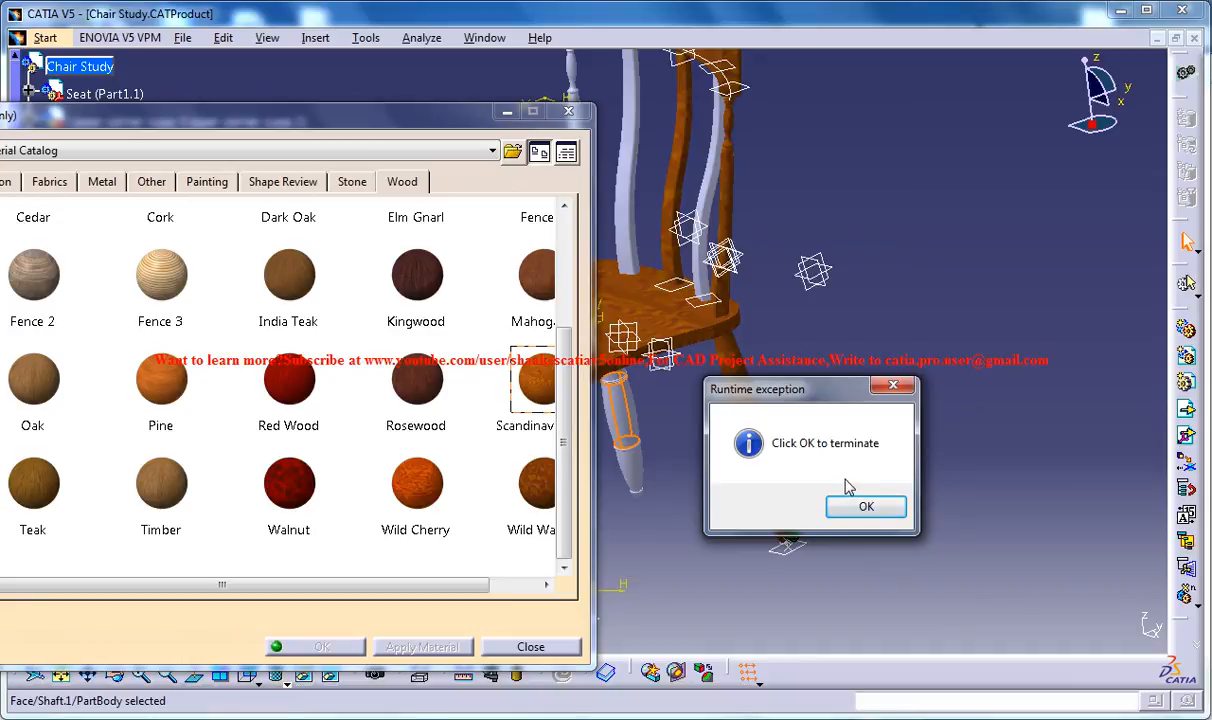
{"action": "mouse_move", "coordinate": [848, 481]}
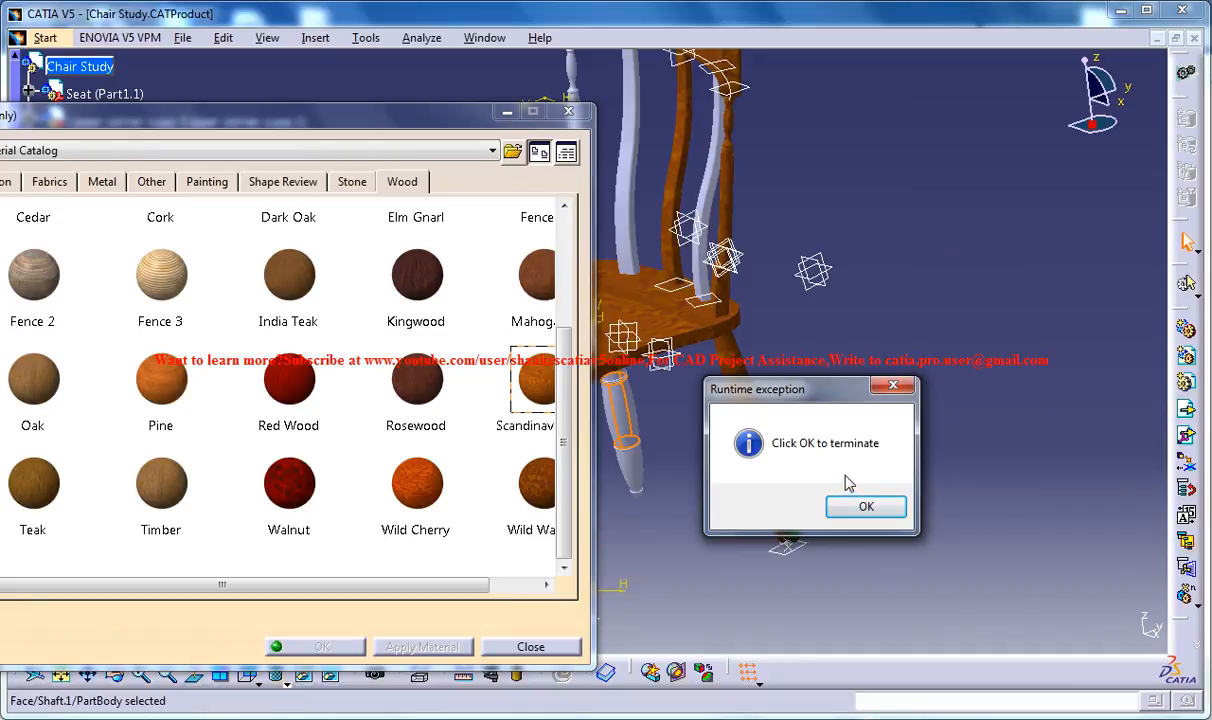